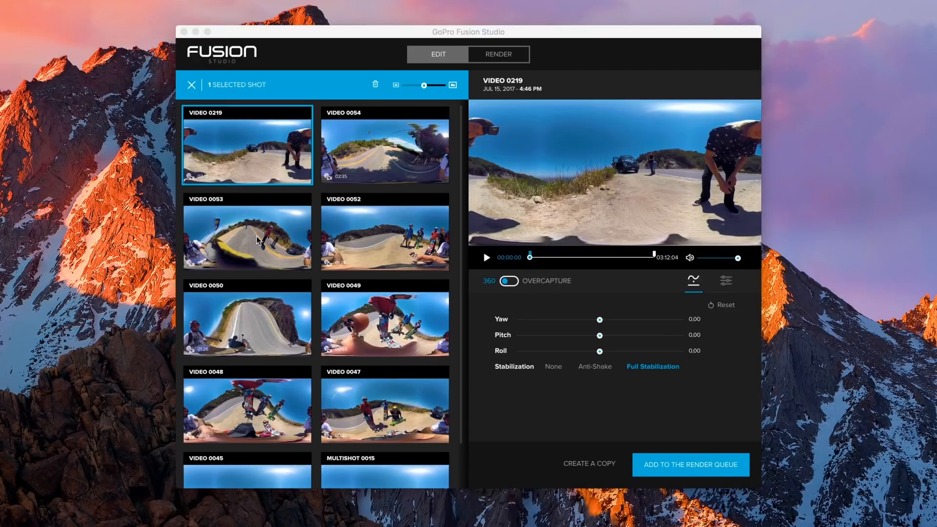
# Select VIDEO 0054, renamed Hill Bomb 1, and pause its preview while reframing the 360 view
pyautogui.click(246, 233)
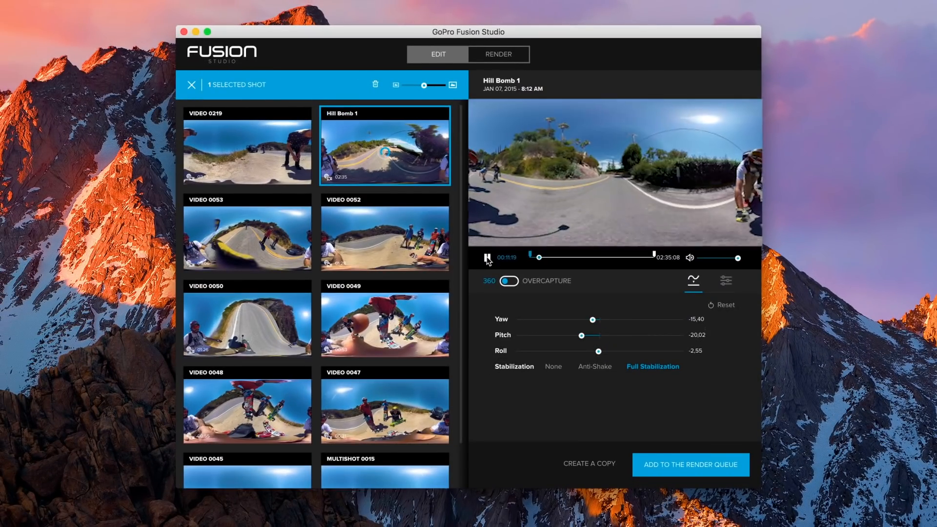
pyautogui.click(487, 258)
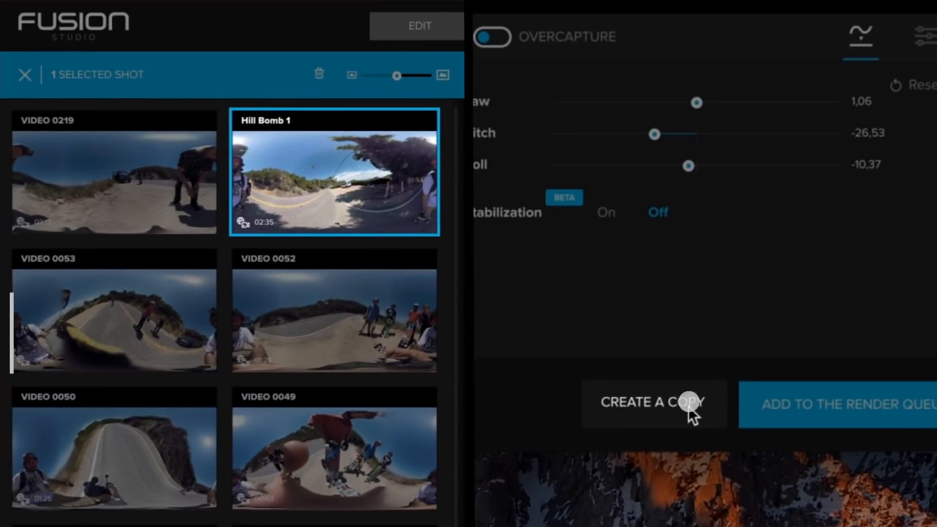
# Duplicate Hill Bomb 1 as an OverCapture Little Planet copy, reframed around the skaters with a tighter FOV
pyautogui.click(653, 403)
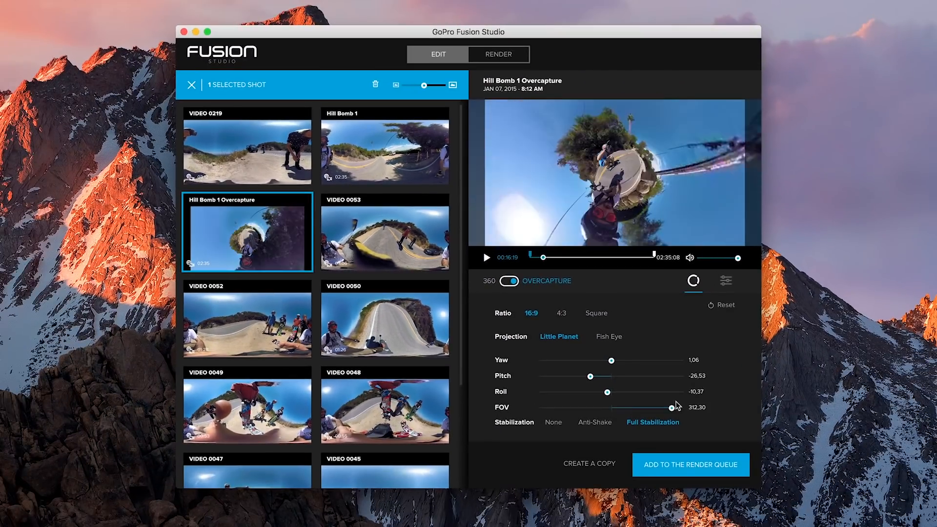
pyautogui.moveTo(674, 407); pyautogui.dragTo(625, 409)
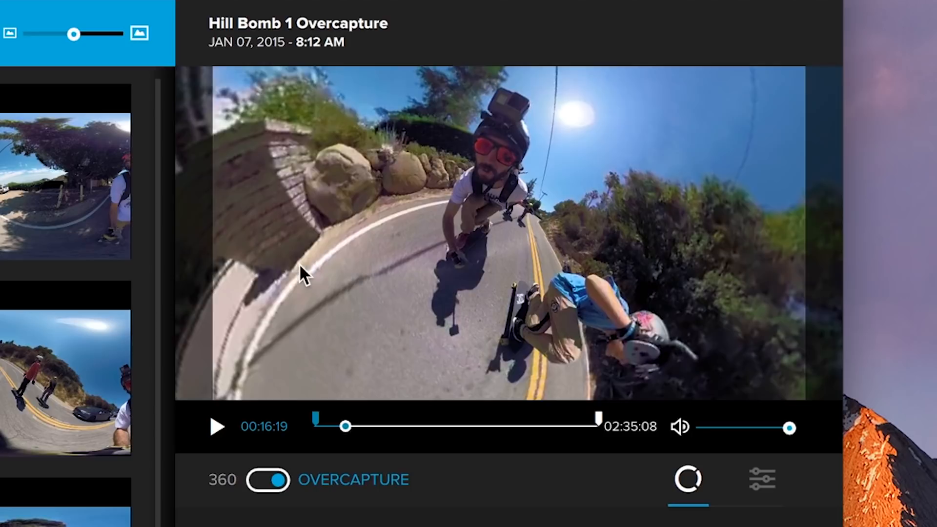
pyautogui.moveTo(301, 272); pyautogui.dragTo(394, 344)
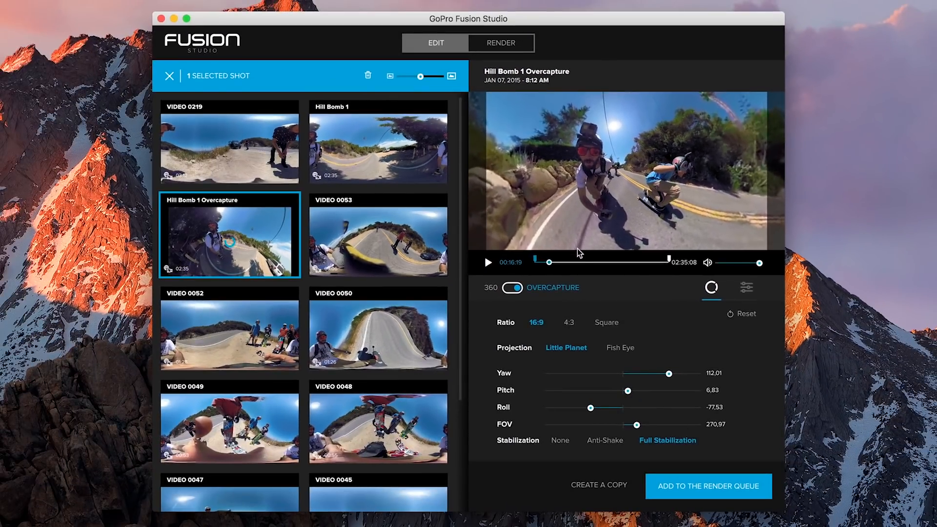
pyautogui.moveTo(637, 425); pyautogui.dragTo(658, 424)
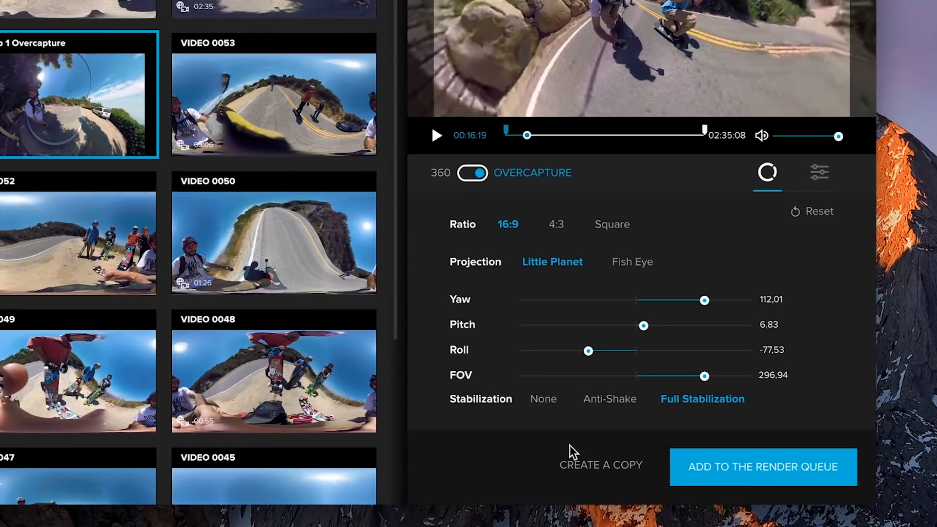
pyautogui.click(818, 173)
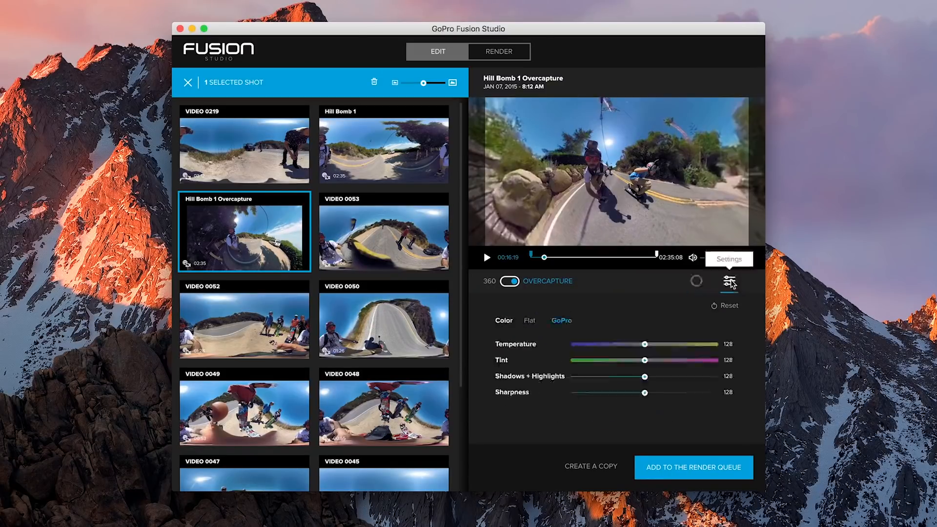
# Try warmer temperature, magenta tint and boosted shadows/highlights, then settle on the Flat color profile
pyautogui.moveTo(644, 344); pyautogui.dragTo(661, 344)
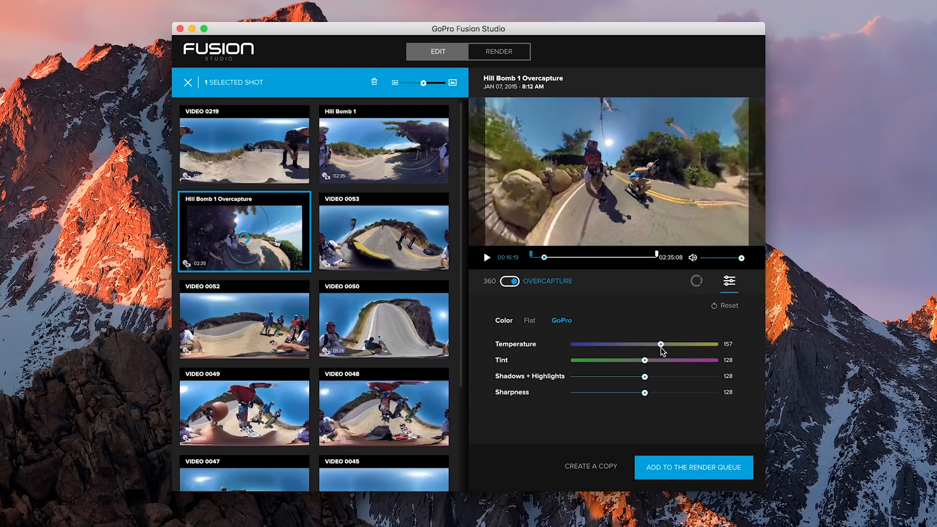
pyautogui.moveTo(661, 343); pyautogui.dragTo(656, 343)
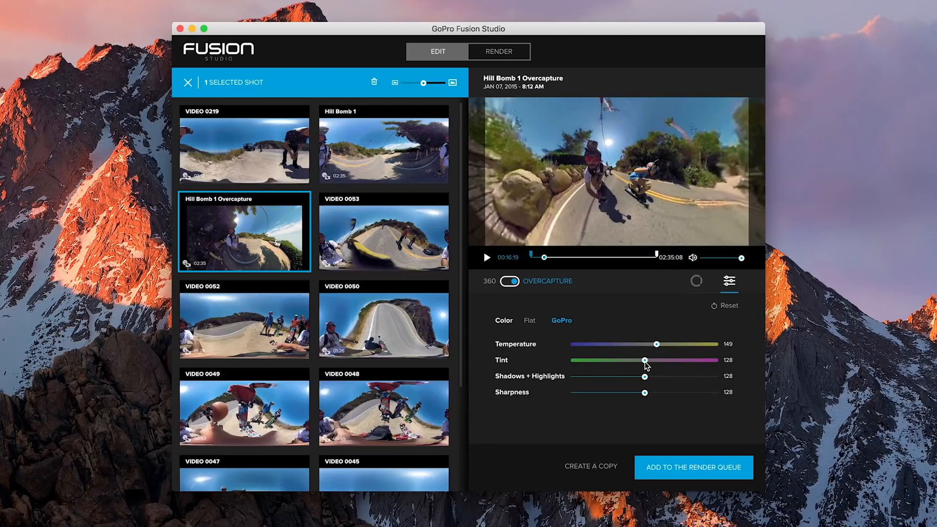
pyautogui.moveTo(644, 361); pyautogui.dragTo(664, 361)
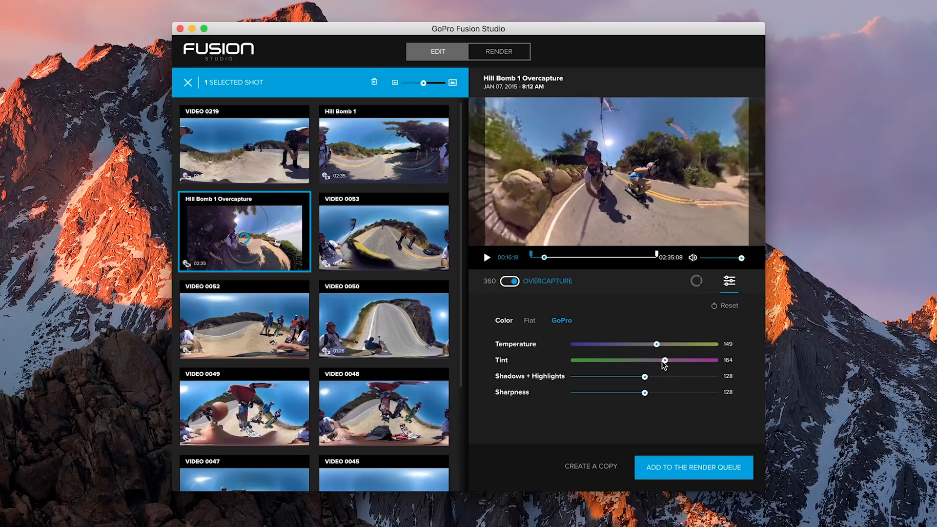
pyautogui.moveTo(645, 376); pyautogui.dragTo(685, 376)
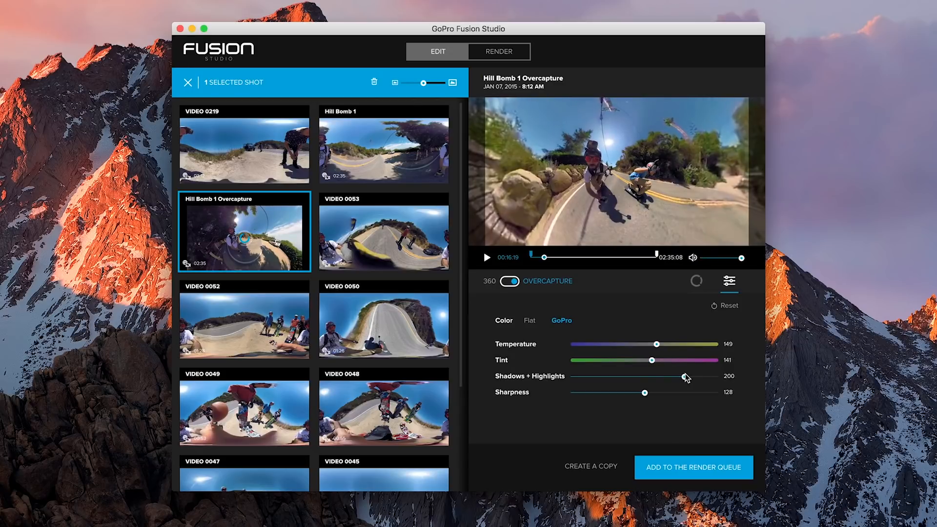
pyautogui.moveTo(686, 376); pyautogui.dragTo(683, 377)
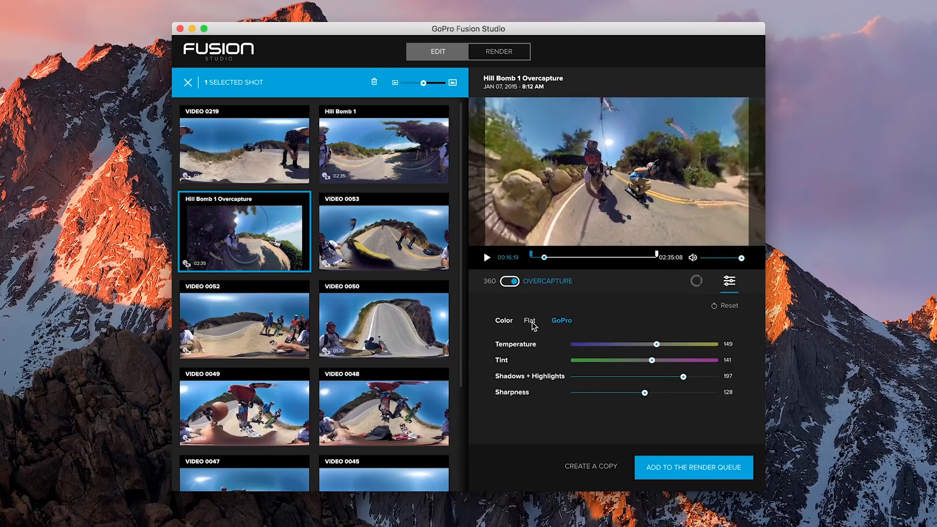
pyautogui.click(529, 320)
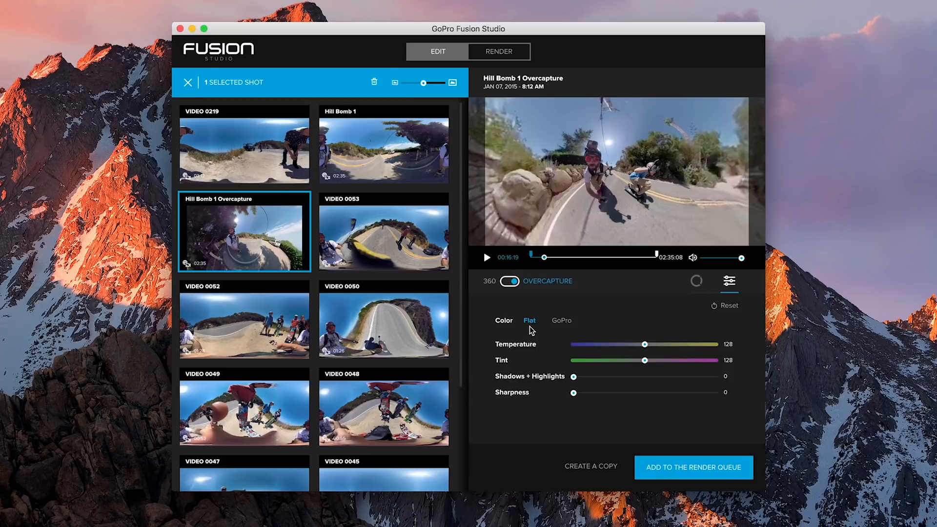
pyautogui.moveTo(530, 334)
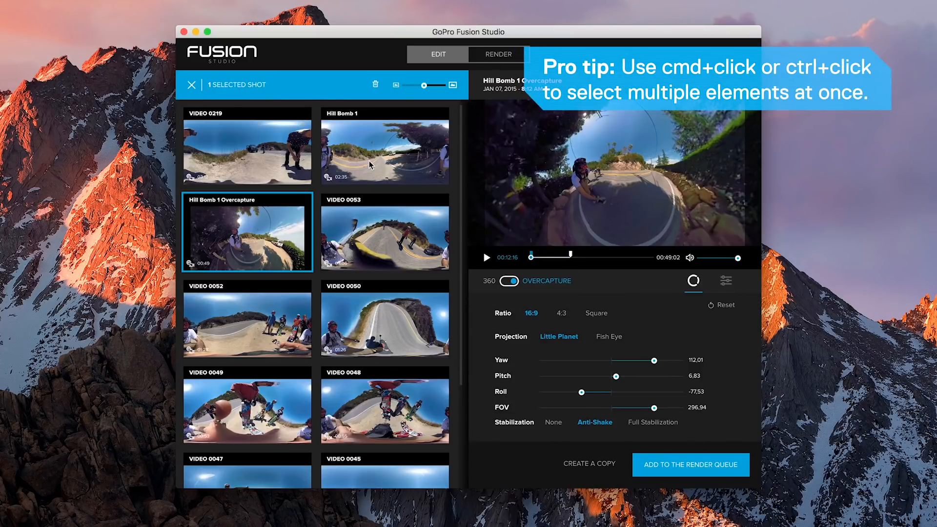
# Add Hill Bomb 1 to the selection and send both clips to the render queue
pyautogui.click(384, 148)
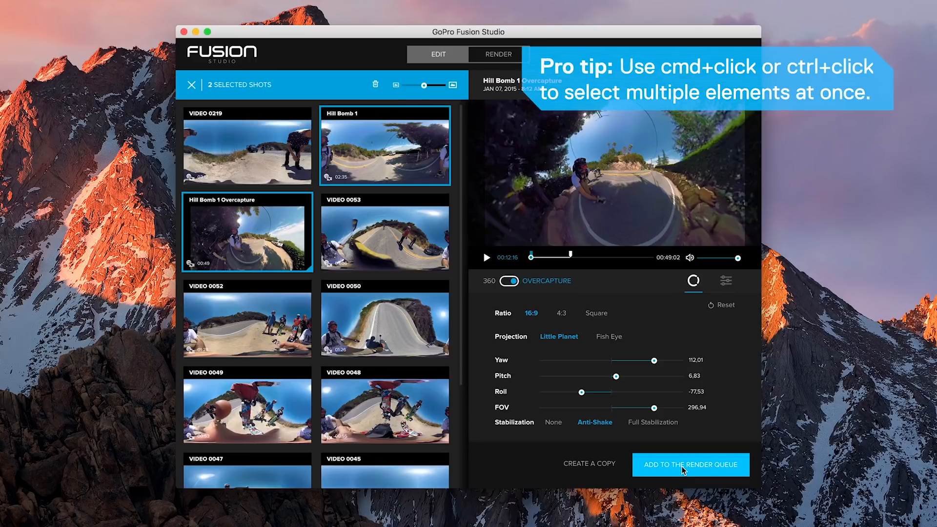
pyautogui.click(690, 464)
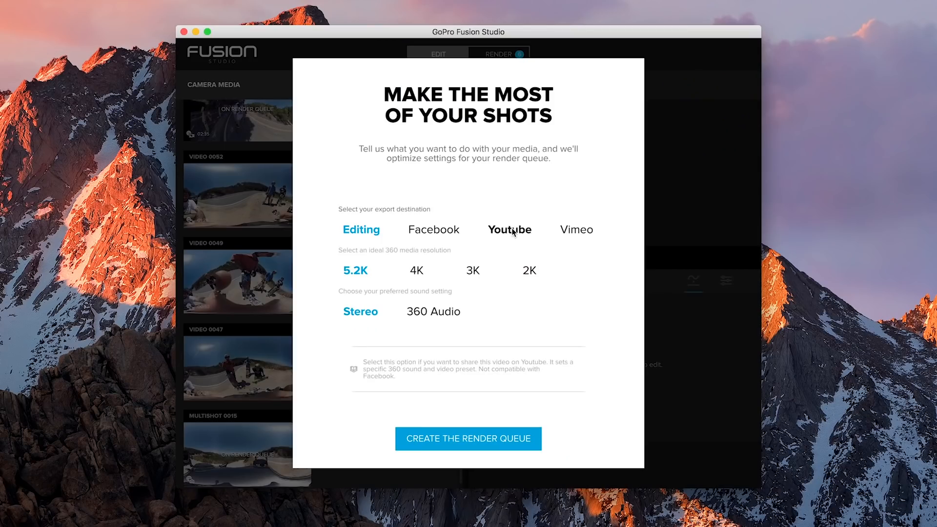
# Choose YouTube as the export destination with 360 audio for the sound
pyautogui.click(510, 229)
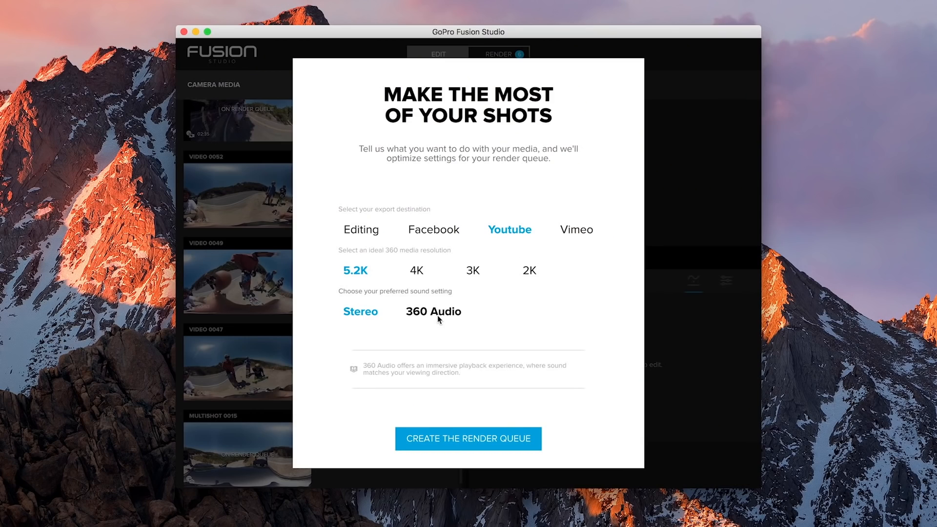
pyautogui.click(468, 439)
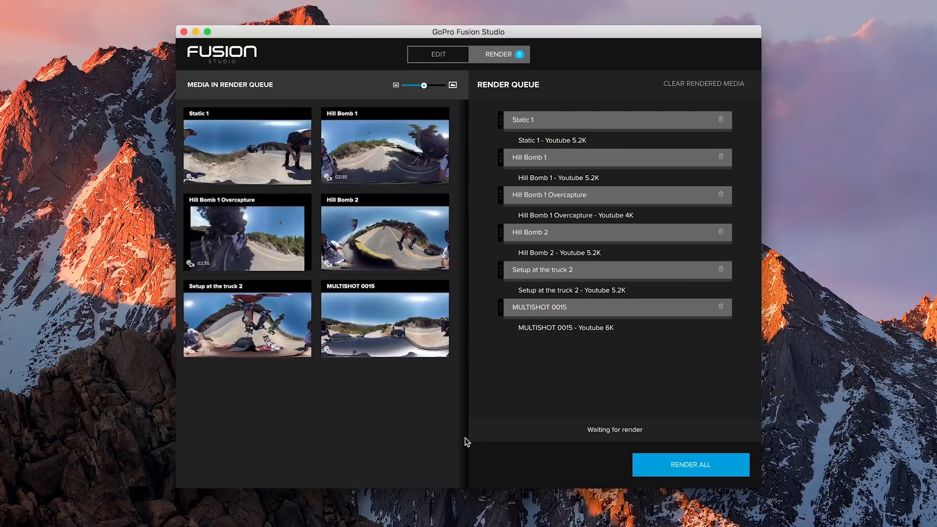
pyautogui.moveTo(334, 157)
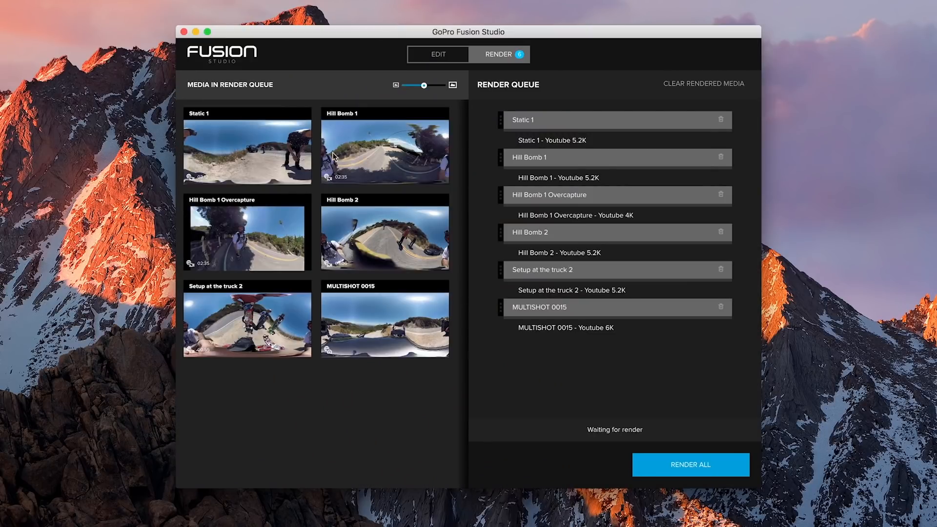
# Check Hill Bomb 2's export settings, return to the queue and render all six shots
pyautogui.click(385, 233)
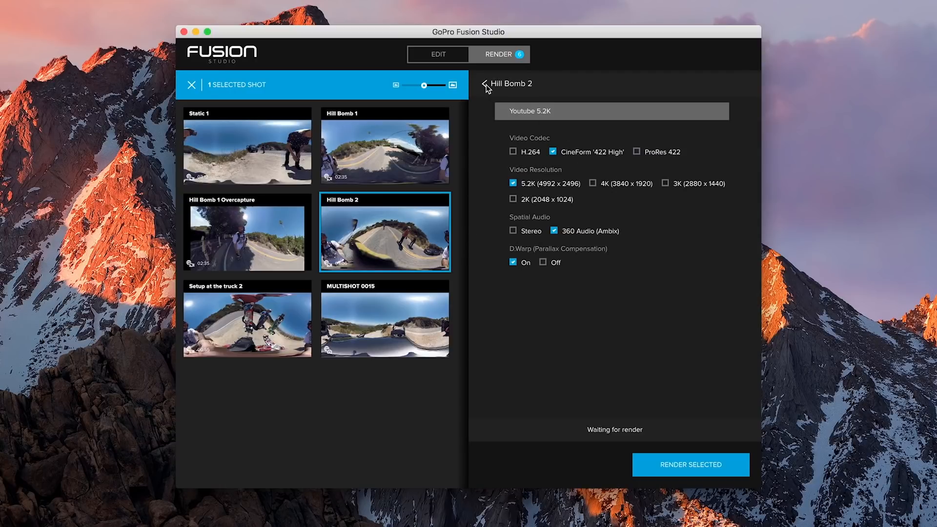
pyautogui.click(485, 84)
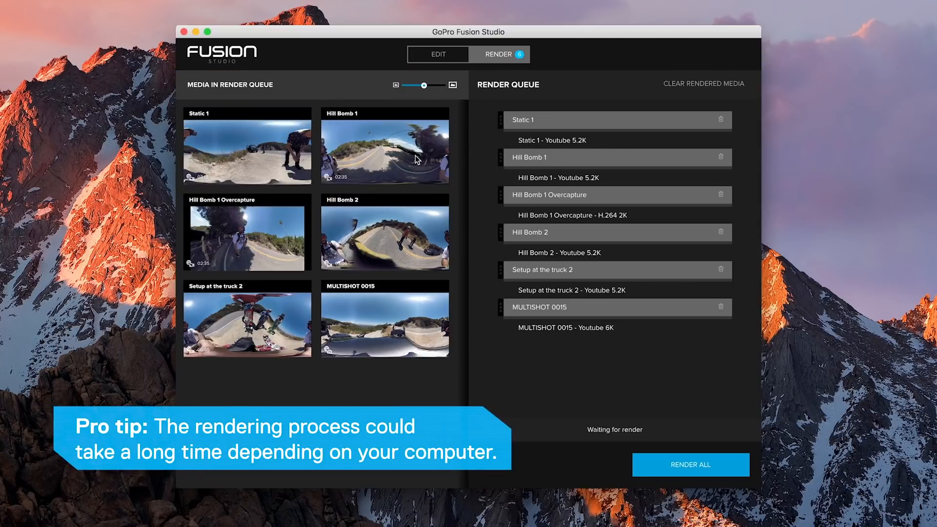
pyautogui.click(690, 464)
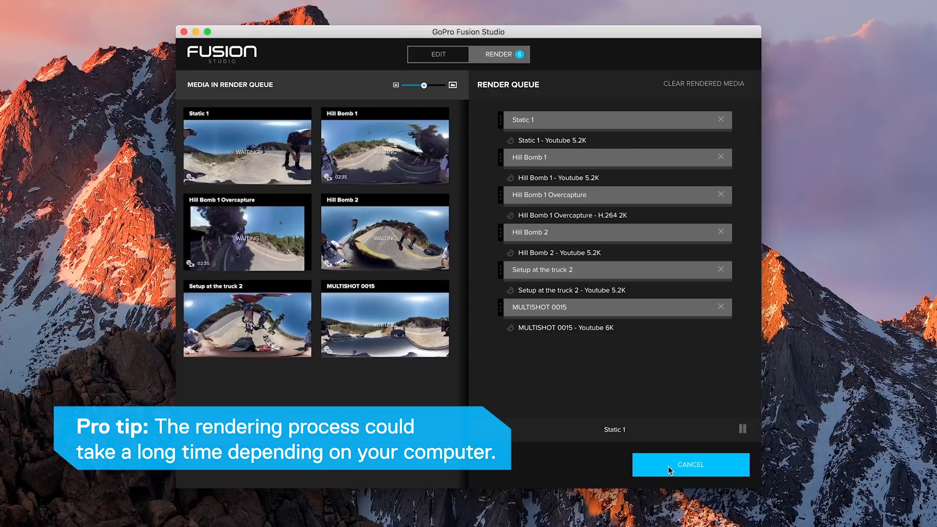